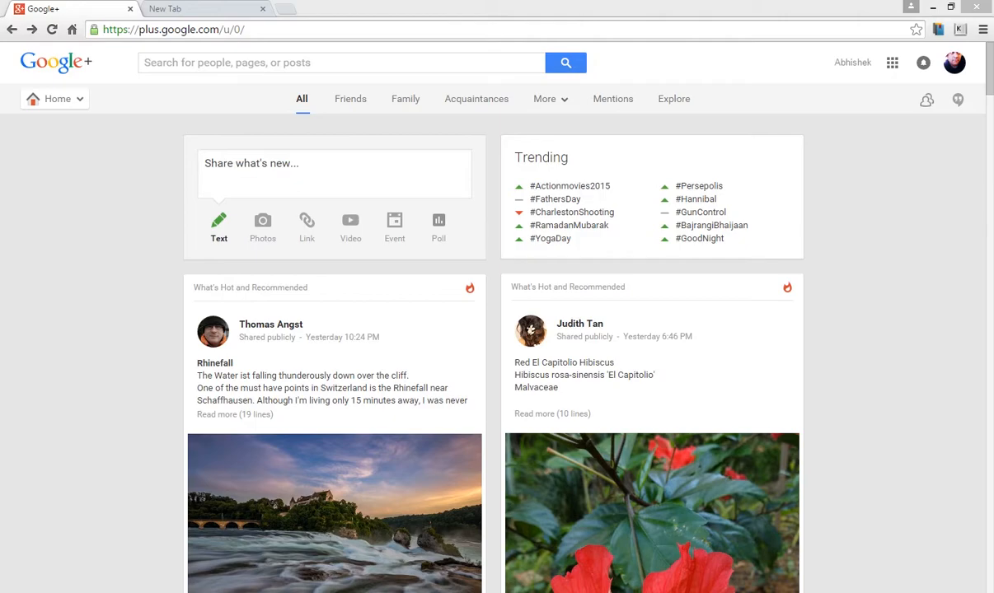
mouse_move(96, 387)
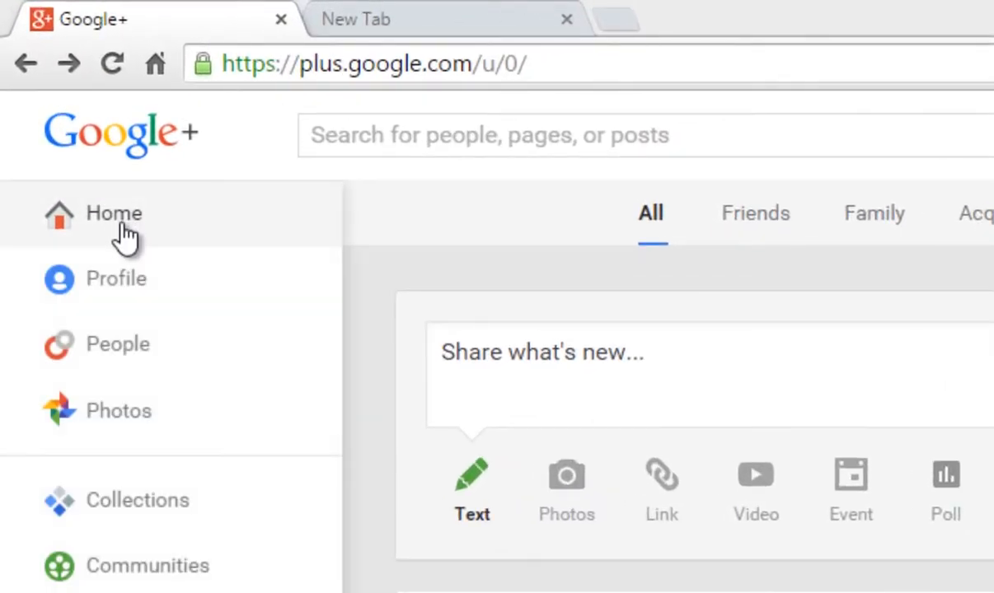
Go to the People section's Find people page from the navigation menu
left_click(119, 345)
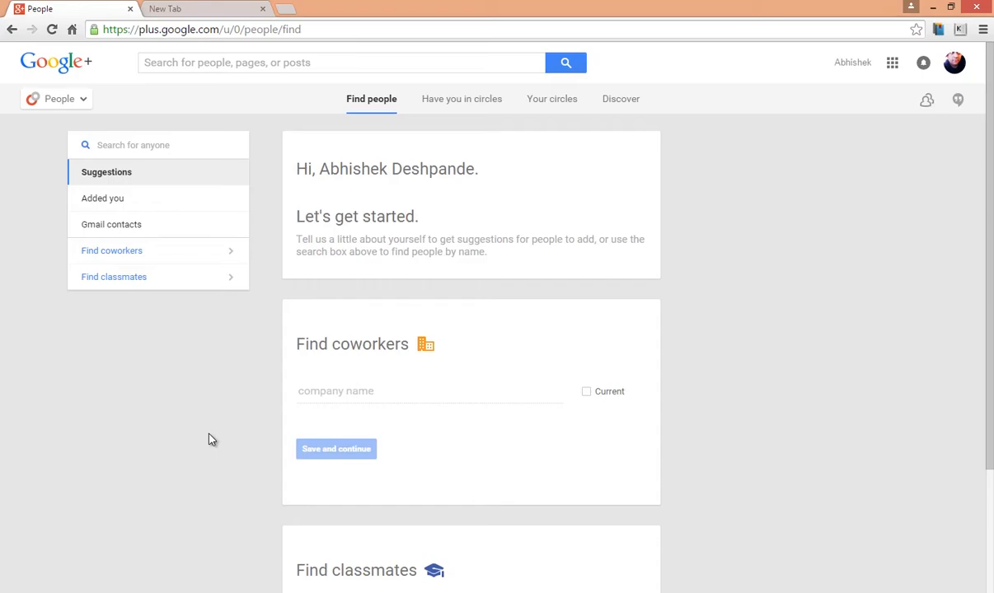
mouse_move(193, 135)
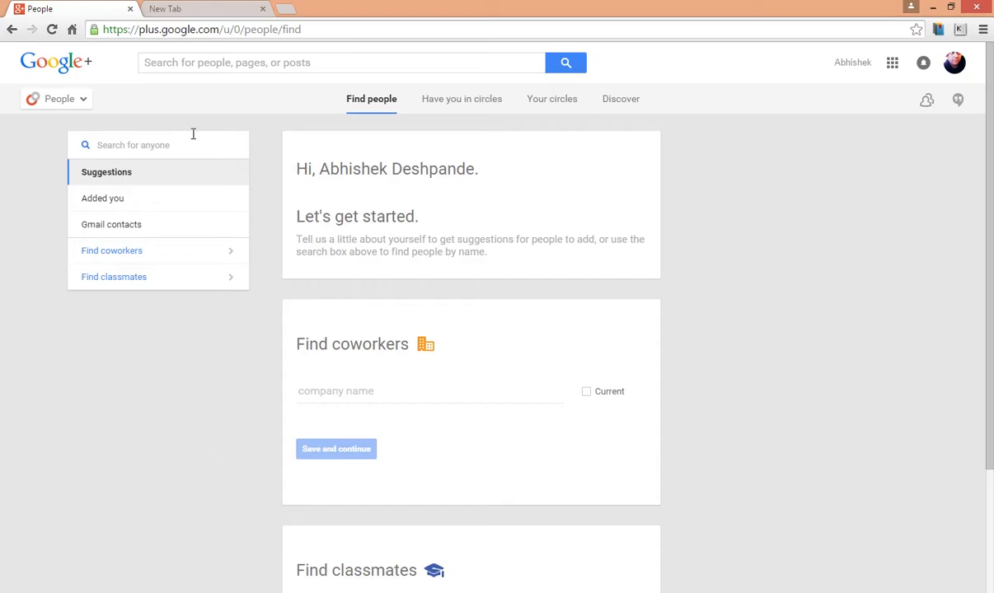
left_click(158, 145)
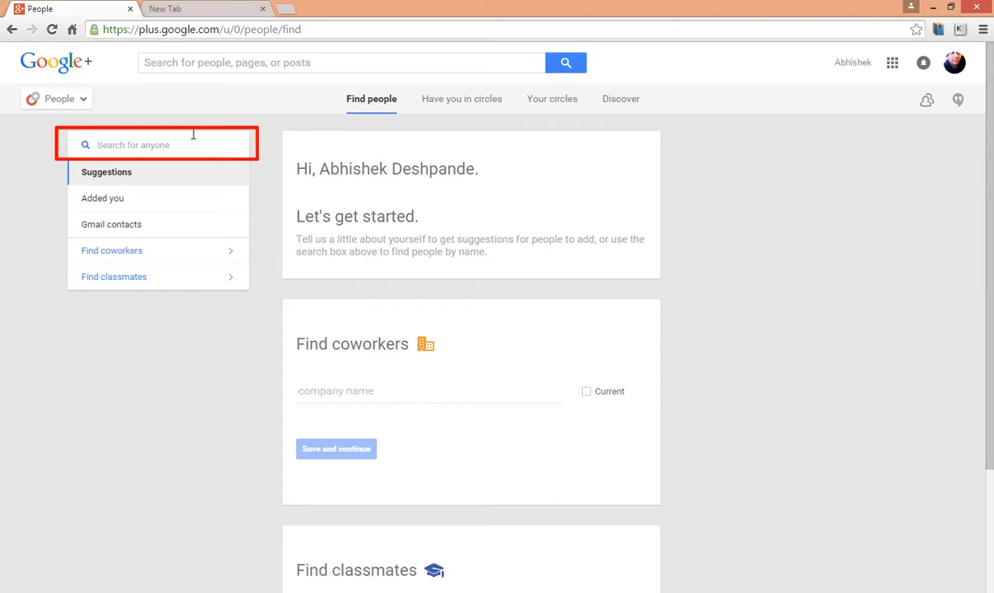
mouse_move(206, 135)
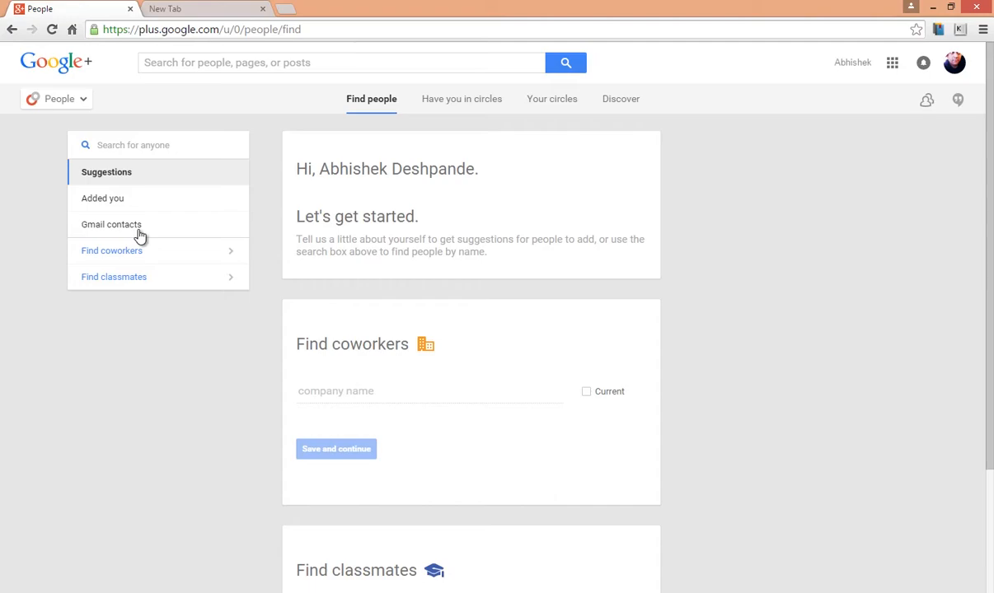
mouse_move(710, 417)
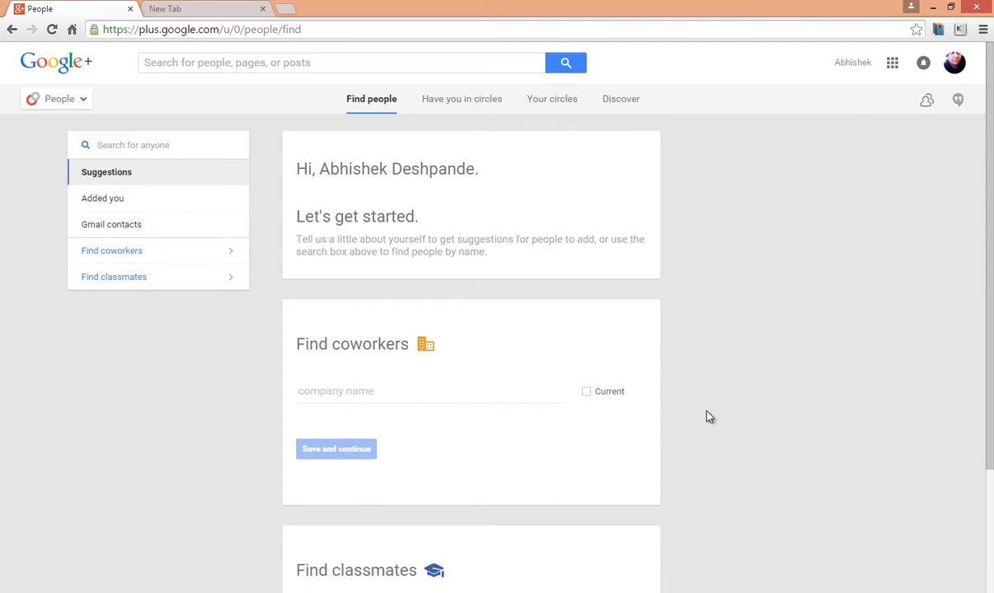
scroll("down", 3)
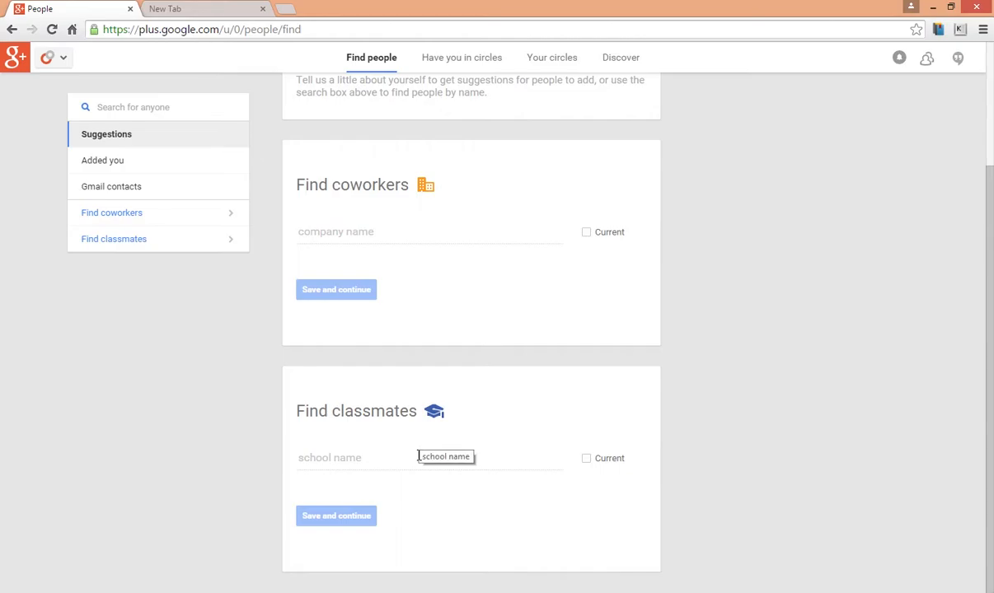
mouse_move(422, 455)
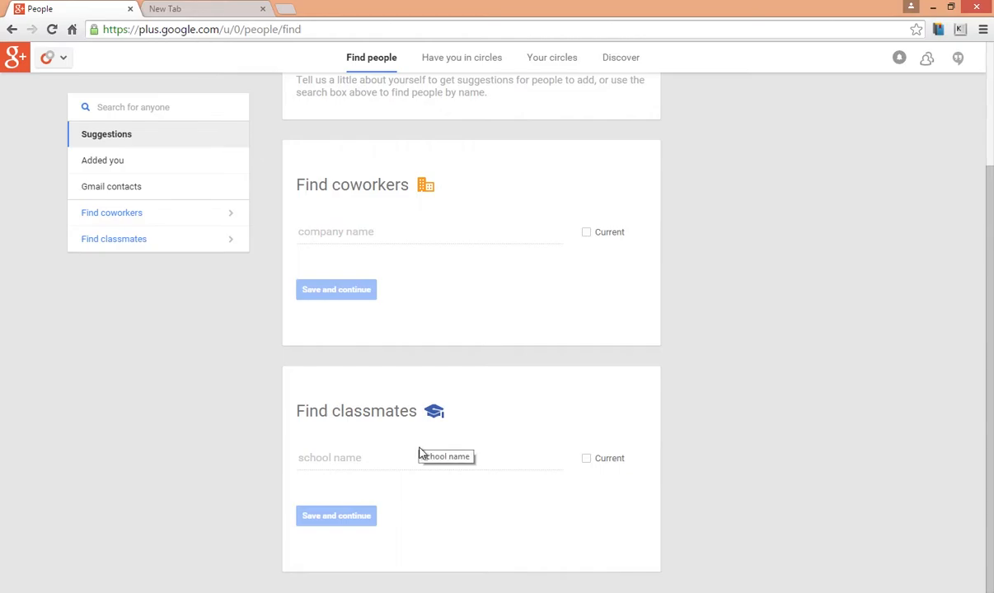
Search classmates with school name 'Harvard' and return to the Find people page
type("Harvard")
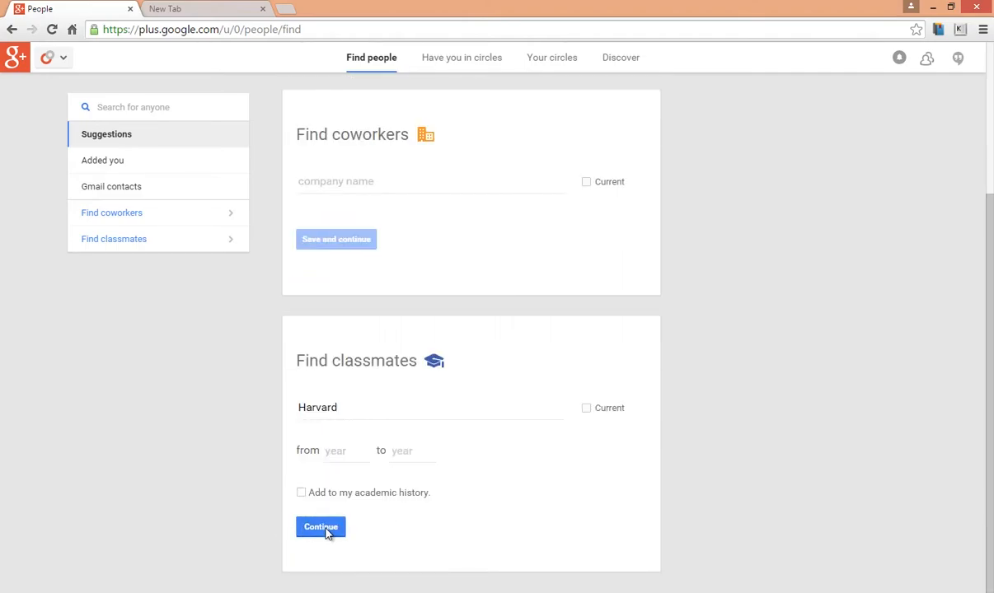
left_click(320, 528)
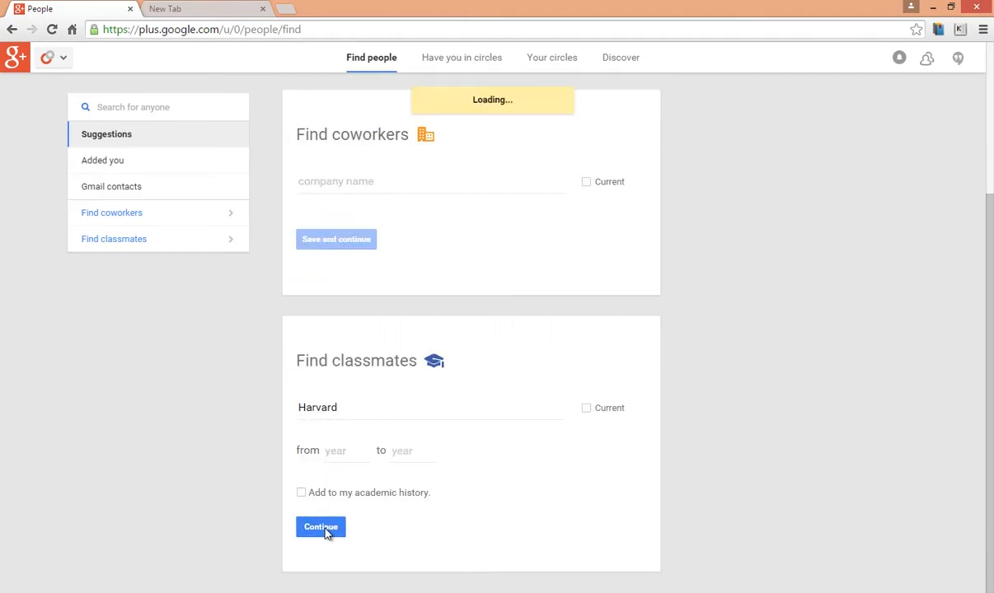
left_click(320, 528)
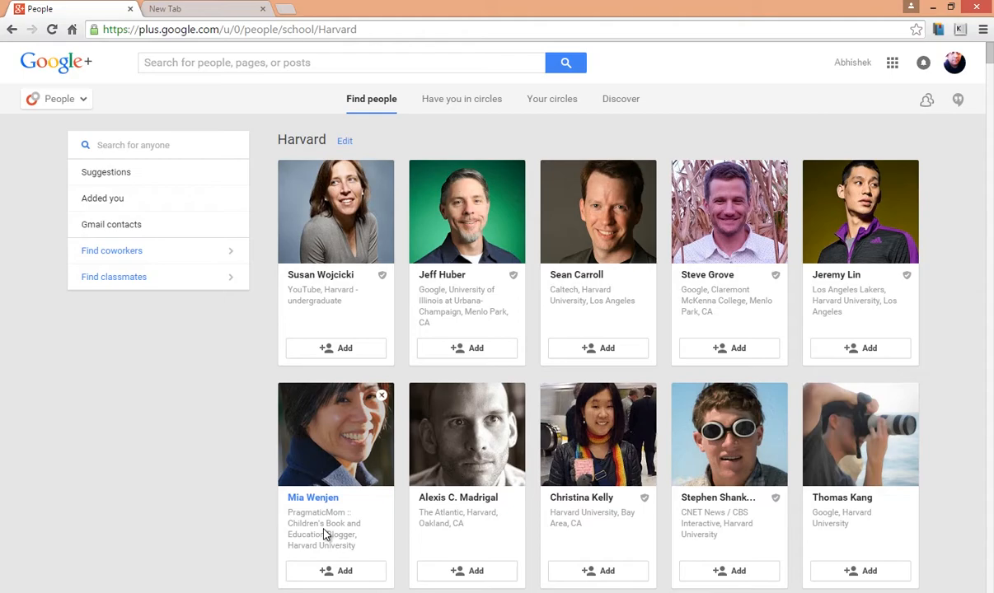
left_click(336, 347)
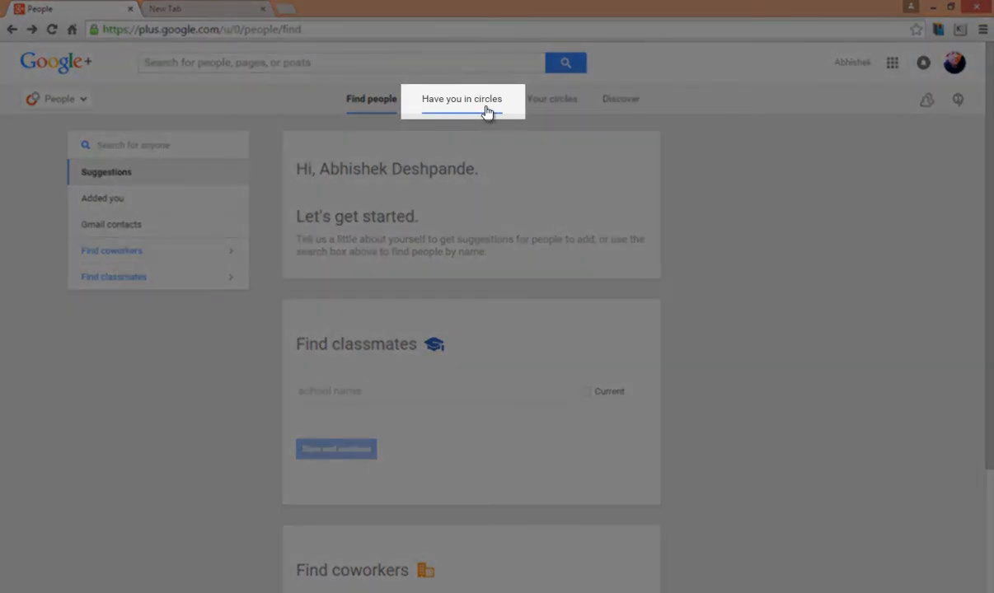
Show the 'Have you in circles' list, which has no results yet
left_click(462, 98)
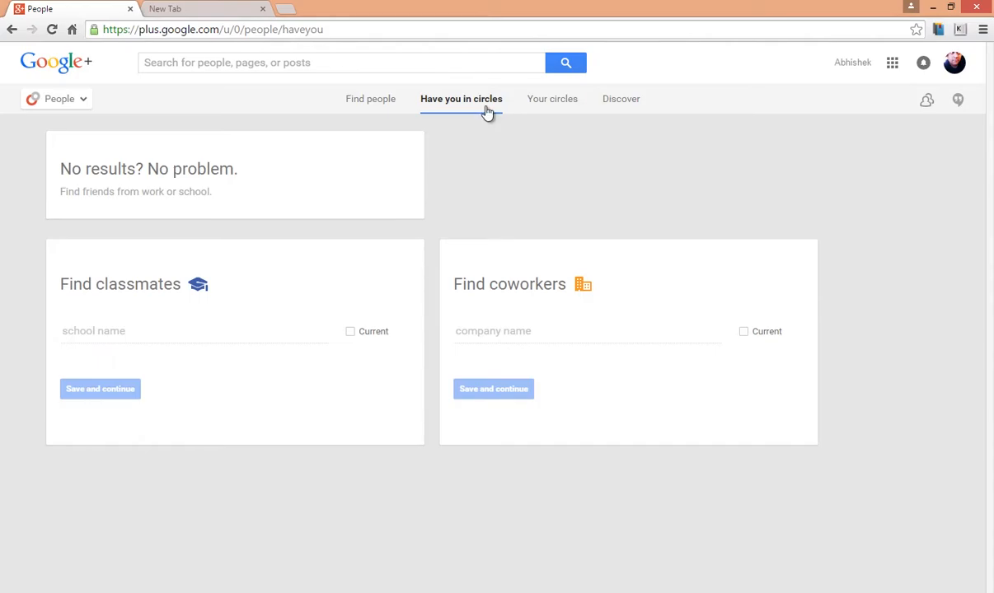
mouse_move(449, 219)
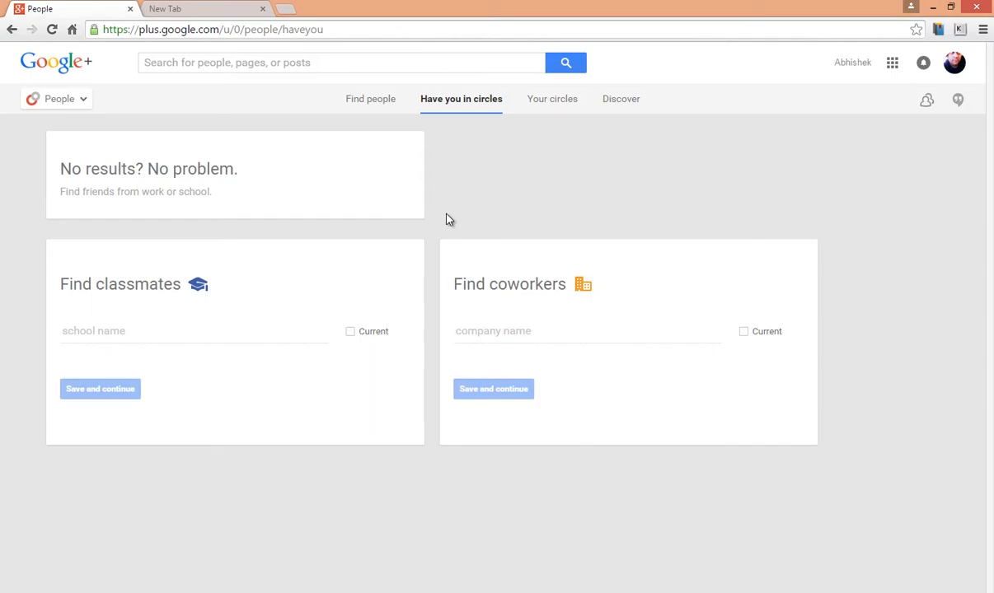
mouse_move(465, 206)
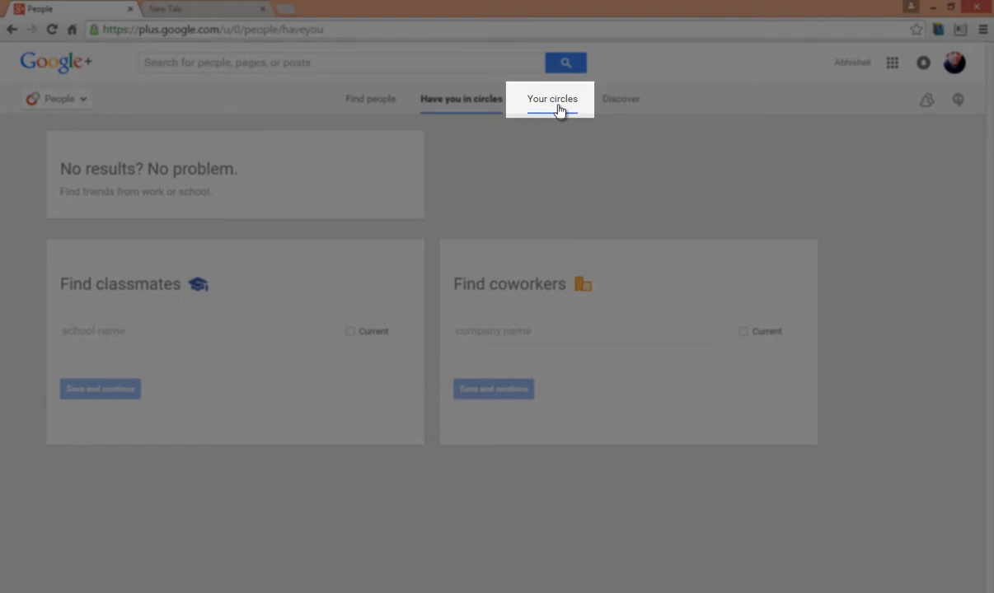
left_click(552, 99)
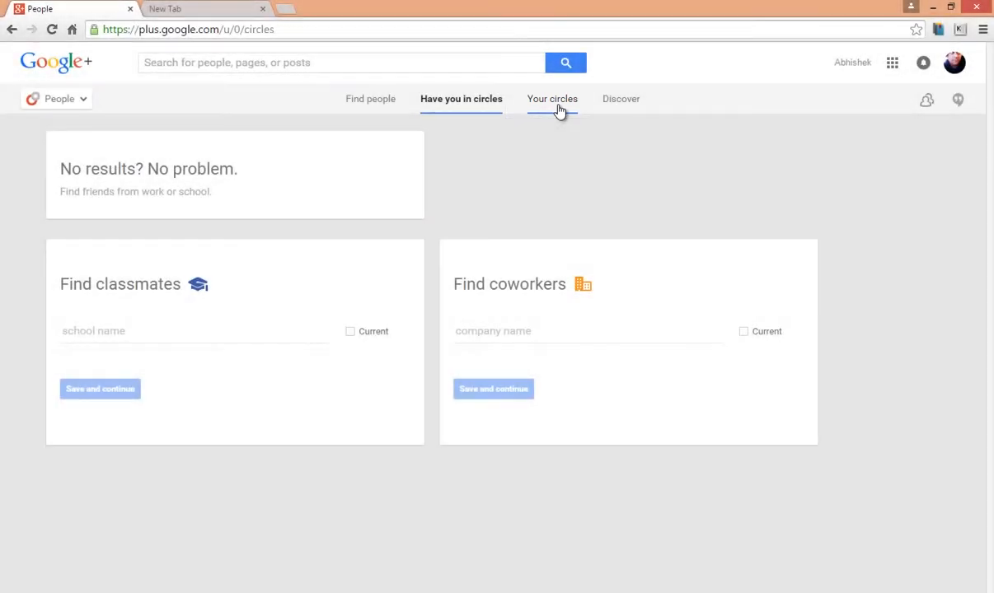
left_click(553, 99)
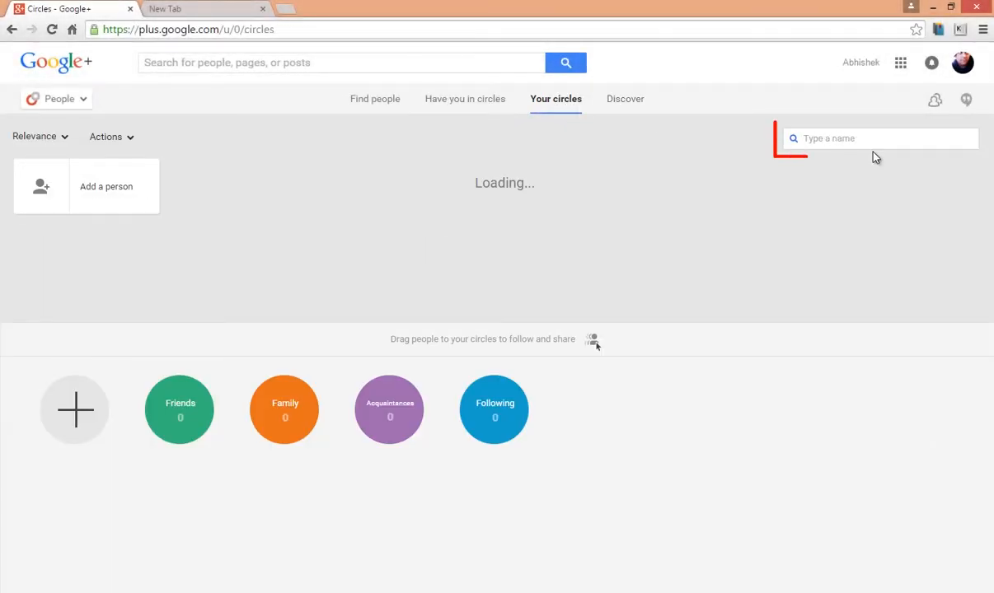
left_click(877, 138)
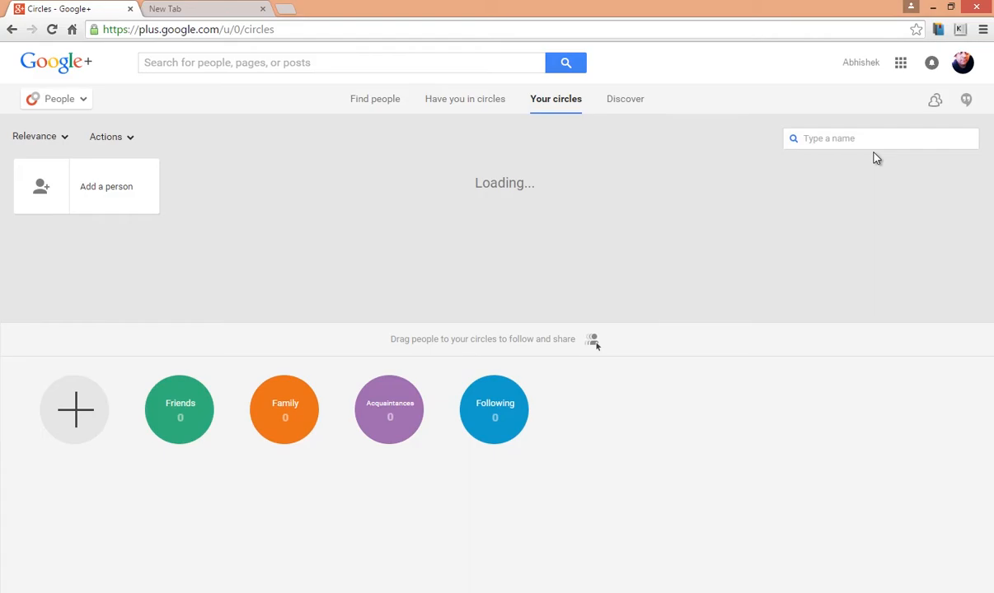
type("John Woods")
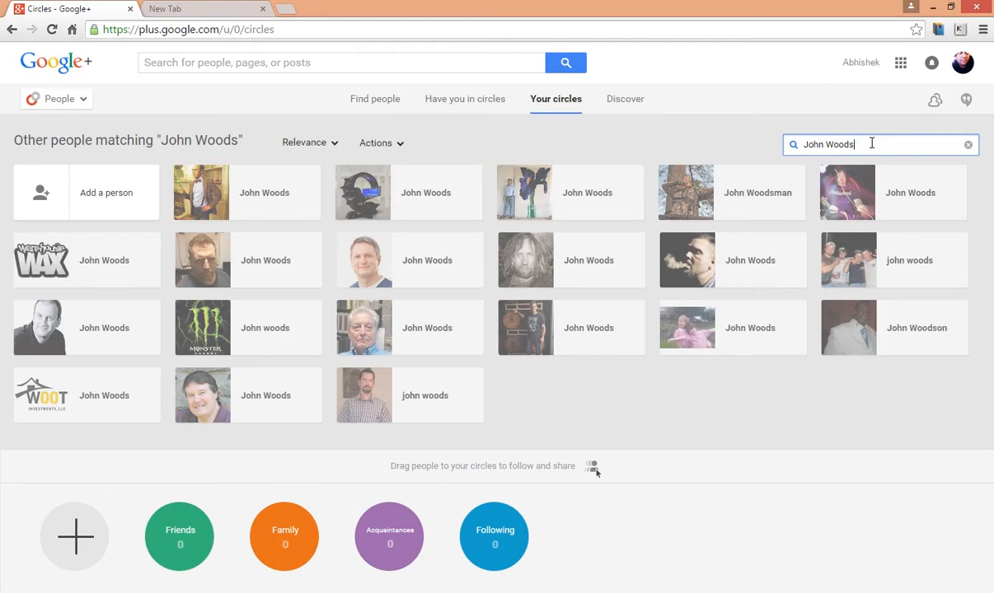
mouse_move(533, 396)
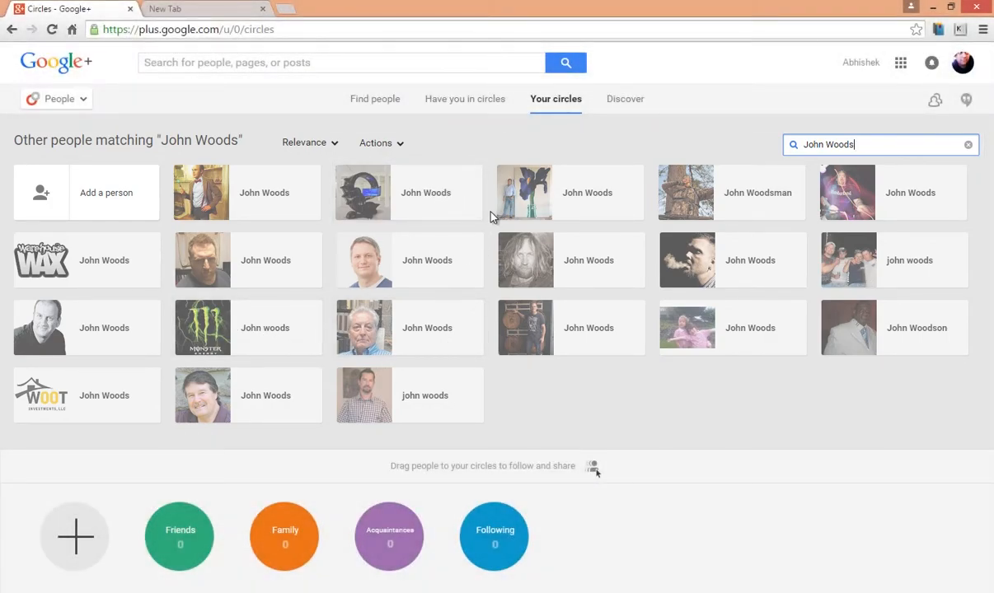
mouse_move(180, 531)
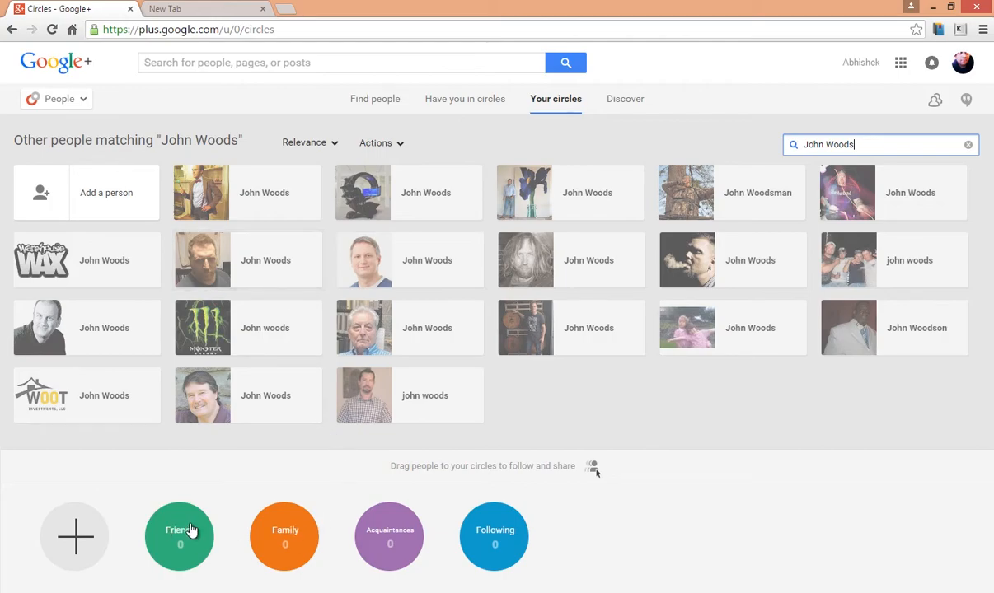
mouse_move(389, 536)
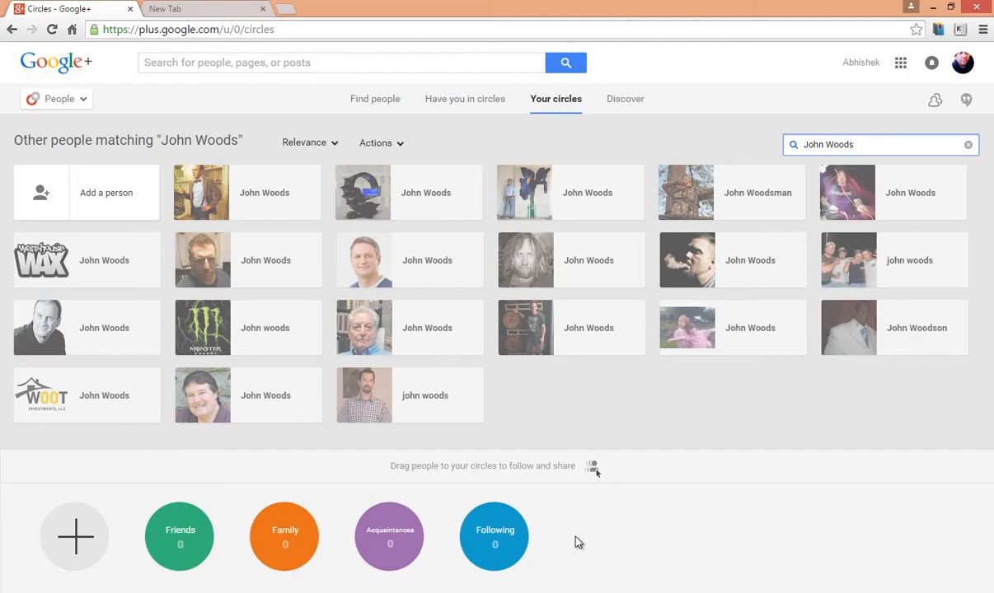
mouse_move(481, 515)
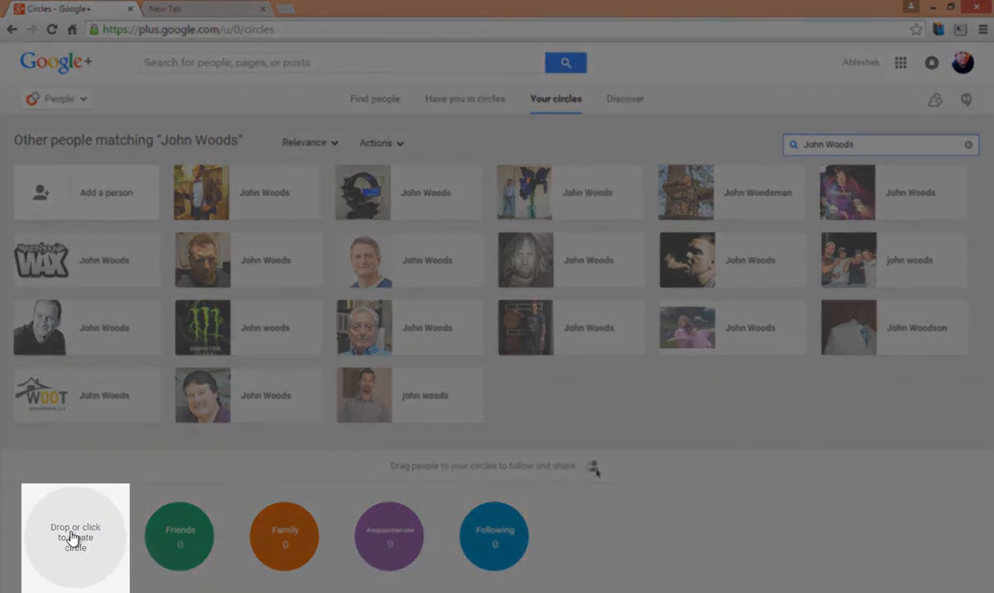
Create a new empty circle named 'Colleagues'
left_click(76, 538)
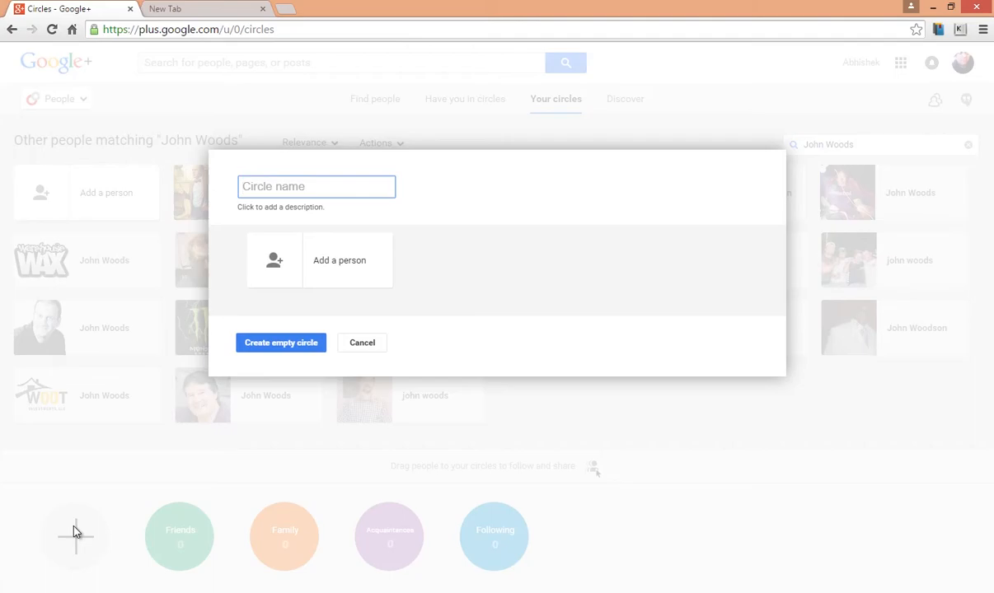
type("Colleagues")
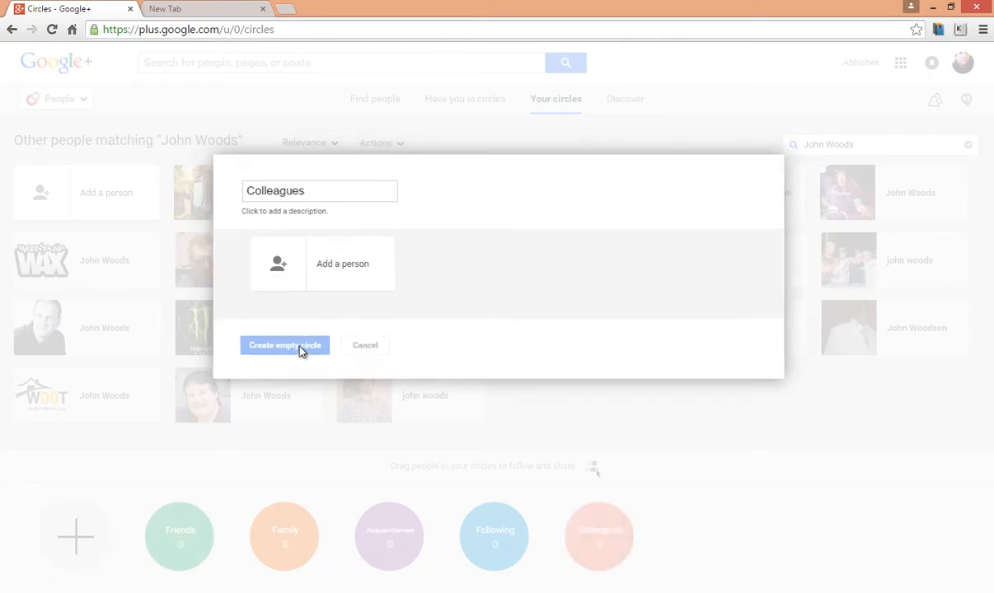
left_click(284, 346)
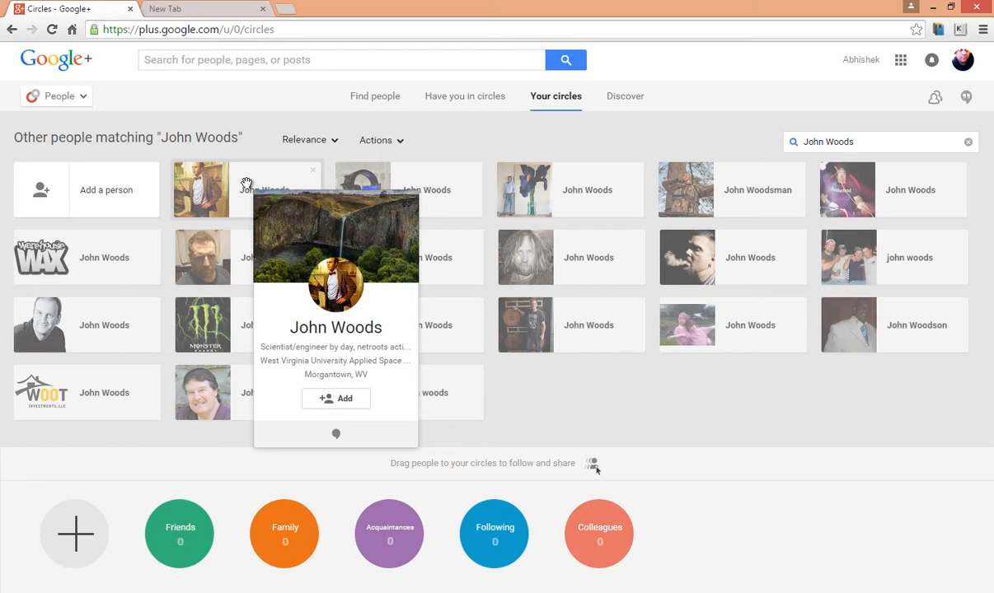
mouse_move(237, 198)
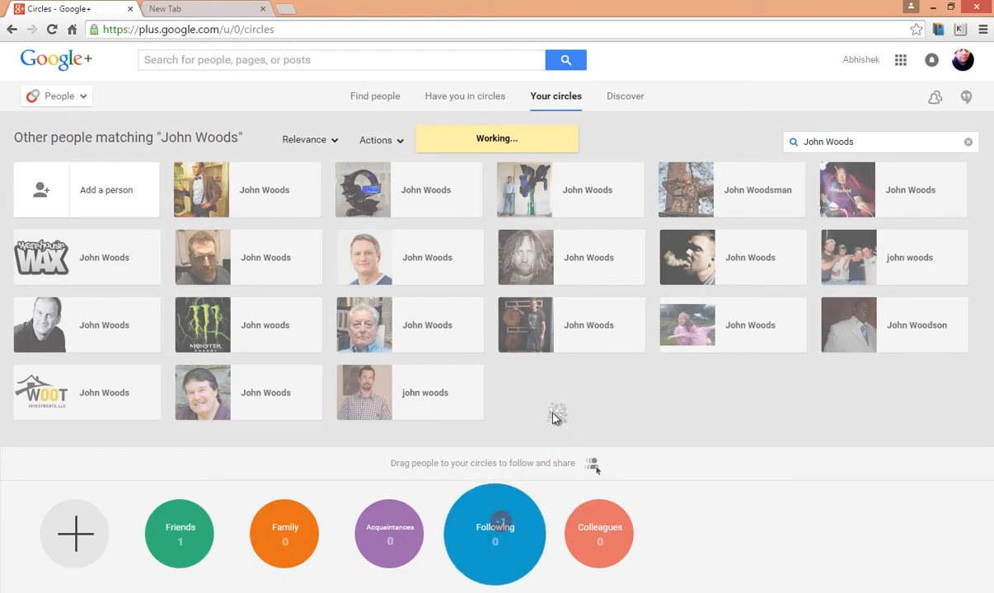
left_click(494, 534)
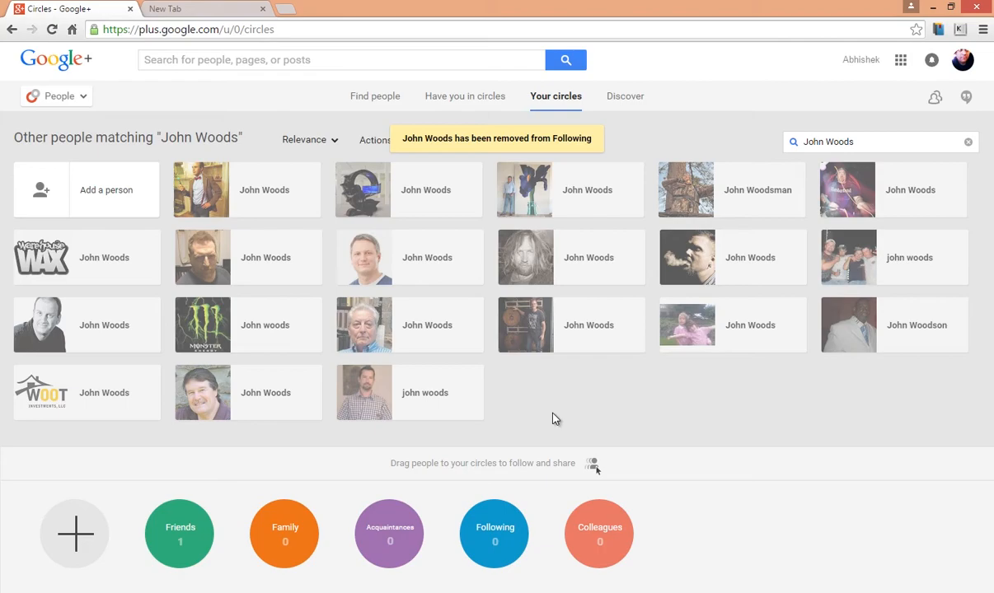
mouse_move(705, 497)
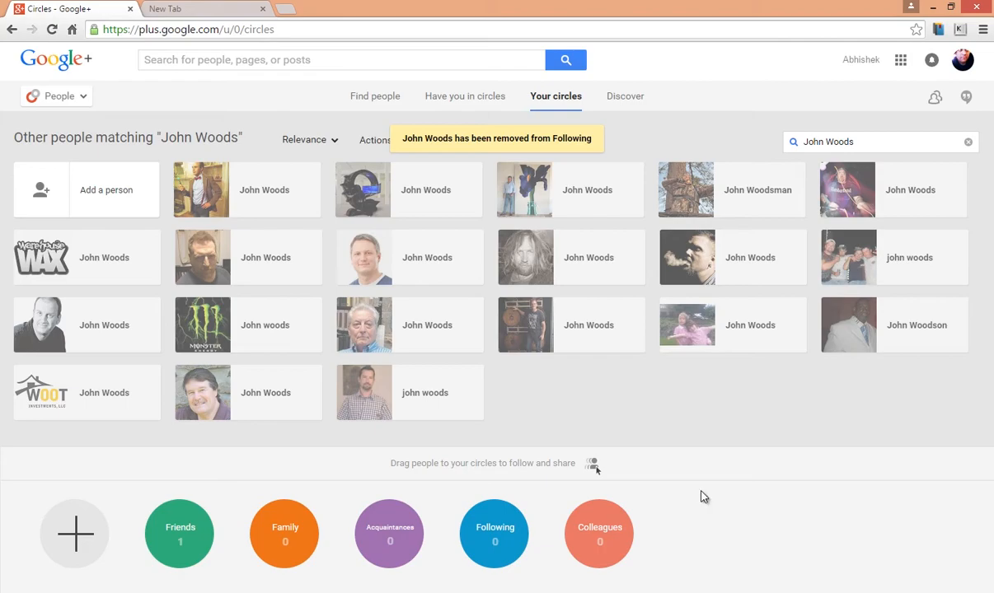
mouse_move(694, 497)
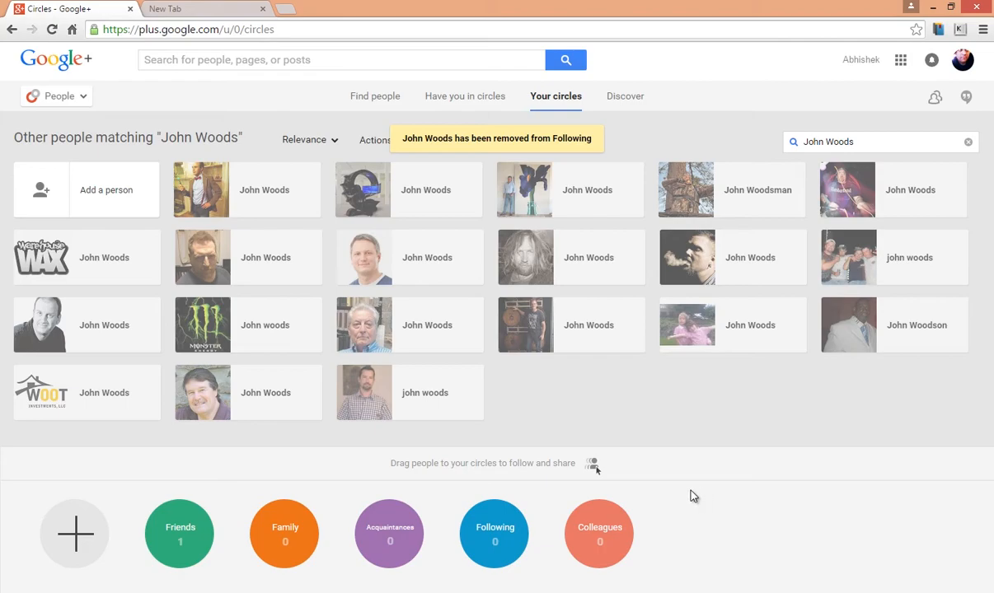
Delete the Colleagues circle, then show the Discover page of featured people
left_click(600, 534)
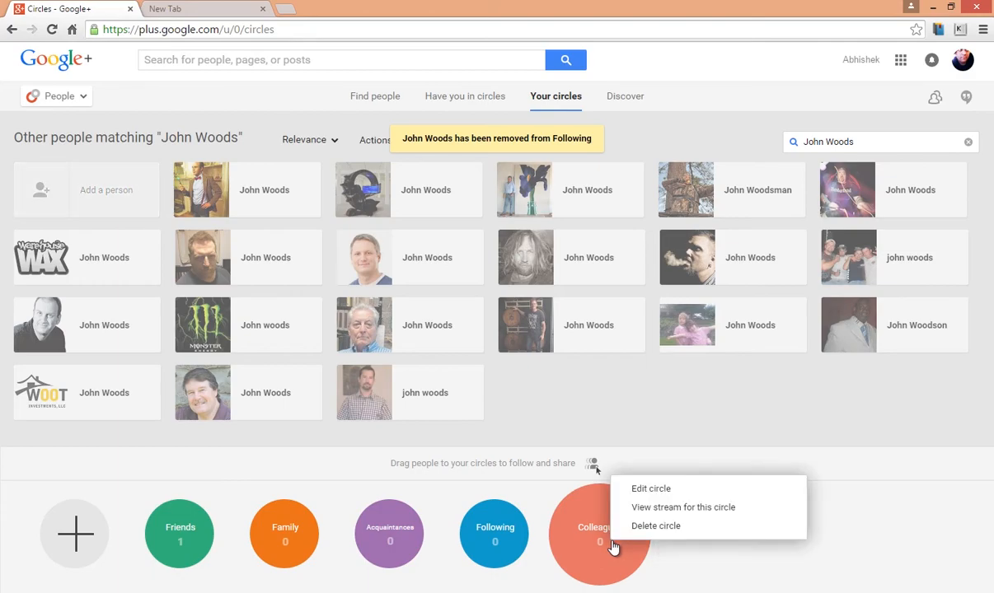
left_click(656, 526)
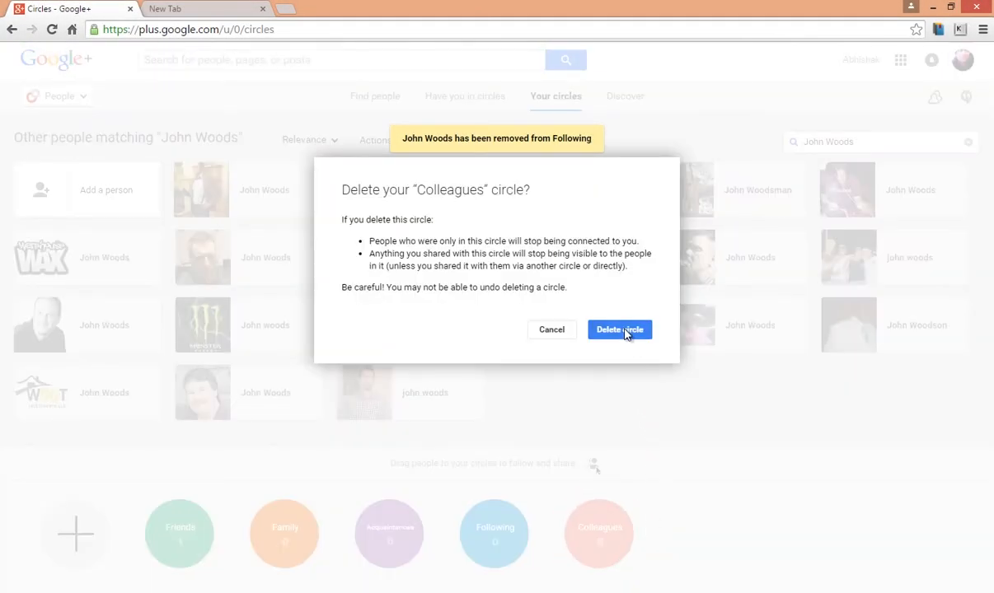
left_click(619, 329)
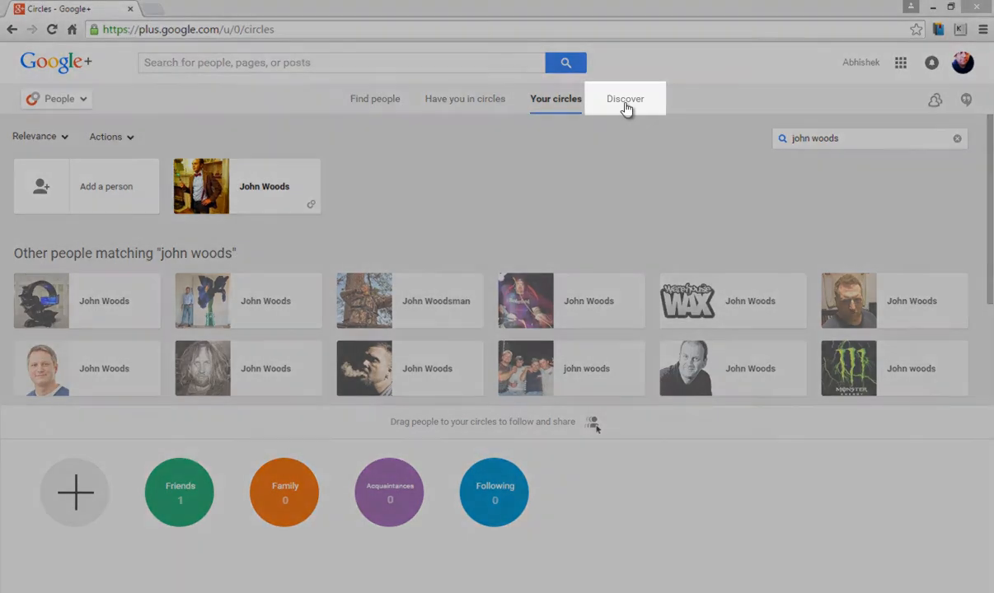
left_click(625, 99)
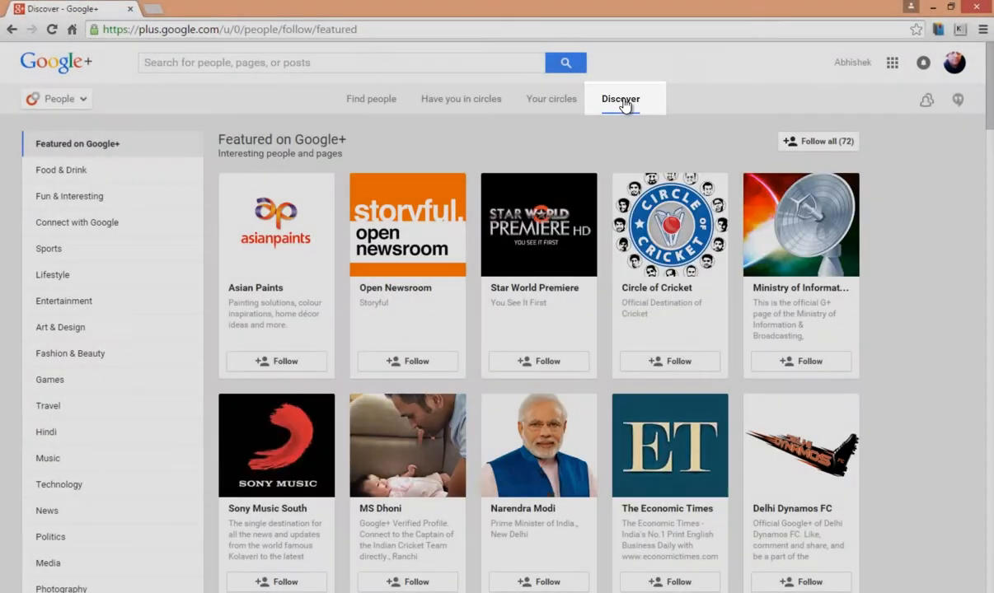